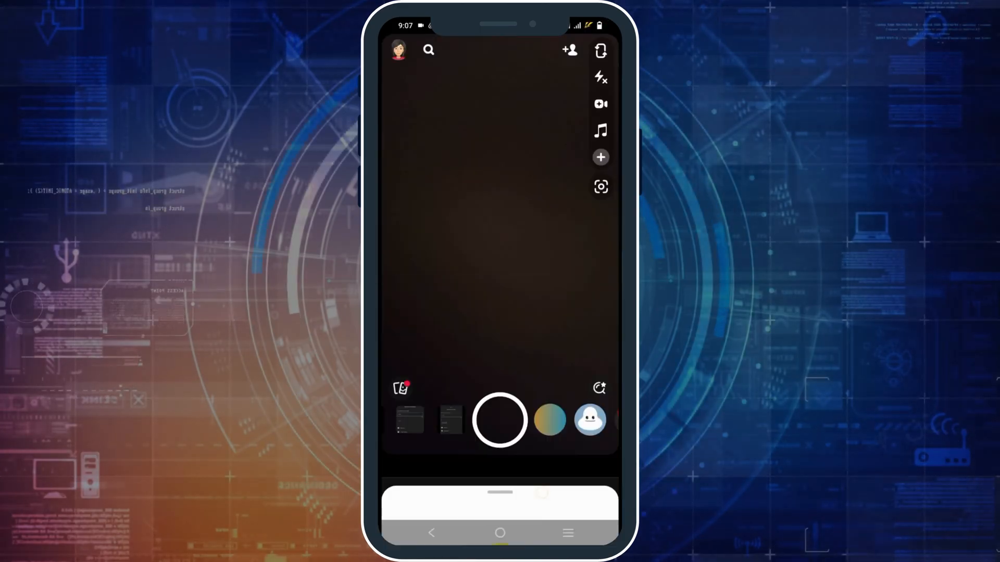
# Go to my profile page from the camera screen via the Bitmoji avatar.
pyautogui.click(400, 50)
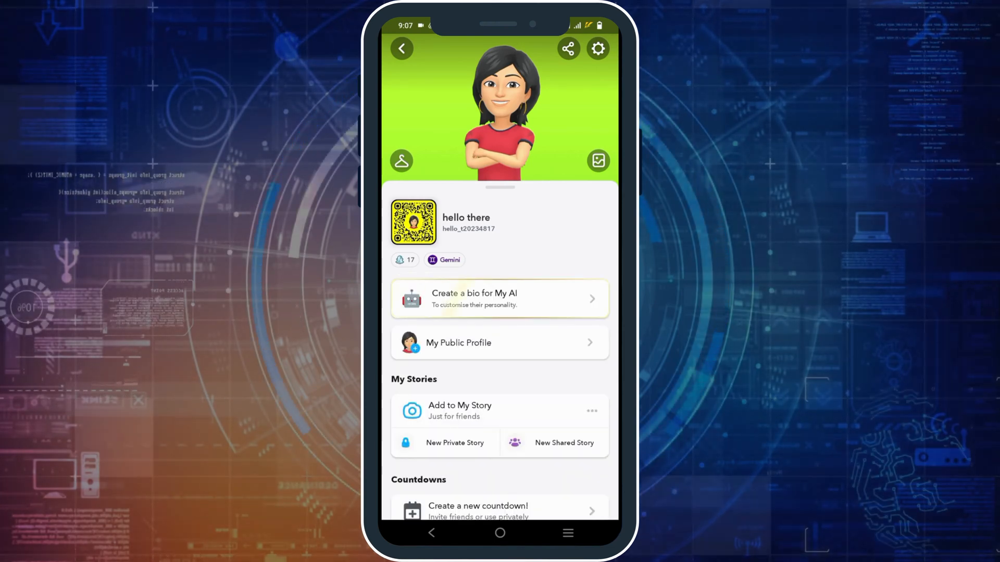
# Reach the Privacy Control section of Settings with Contact Me and View My Story visible.
pyautogui.click(597, 49)
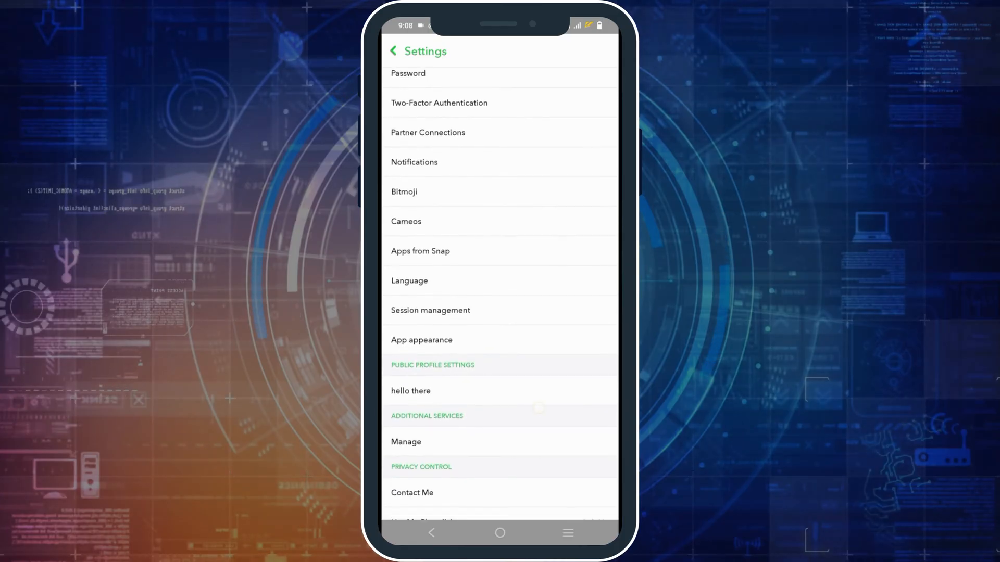
pyautogui.scroll(-3)
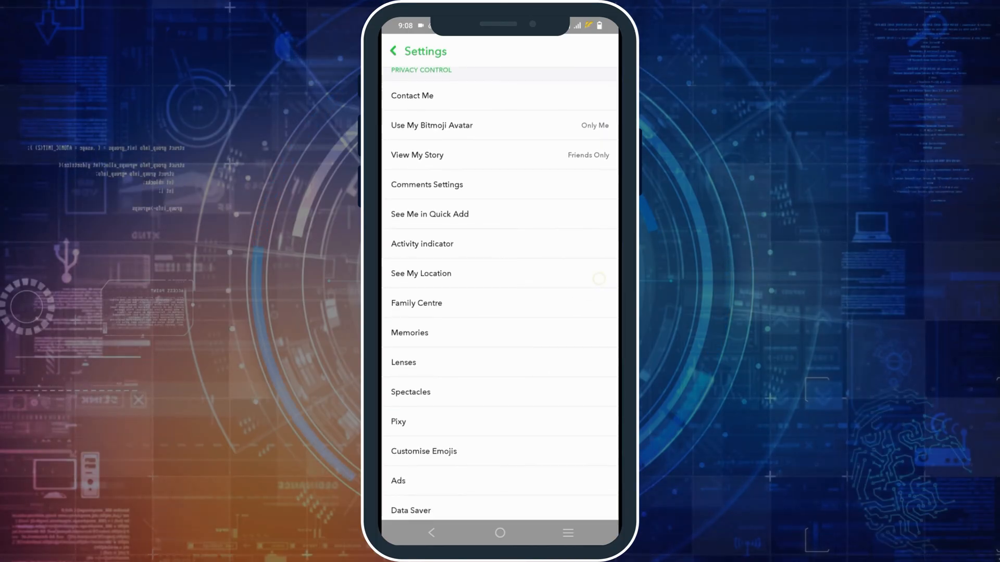
pyautogui.scroll(-3)
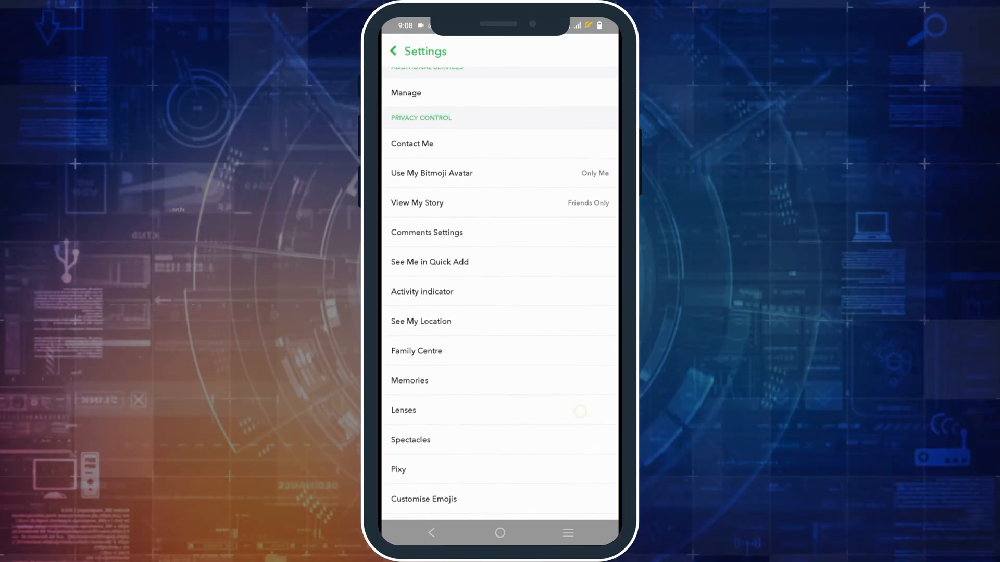
# Confirm See Me in Quick Add is off and comments require manual approval.
pyautogui.click(429, 262)
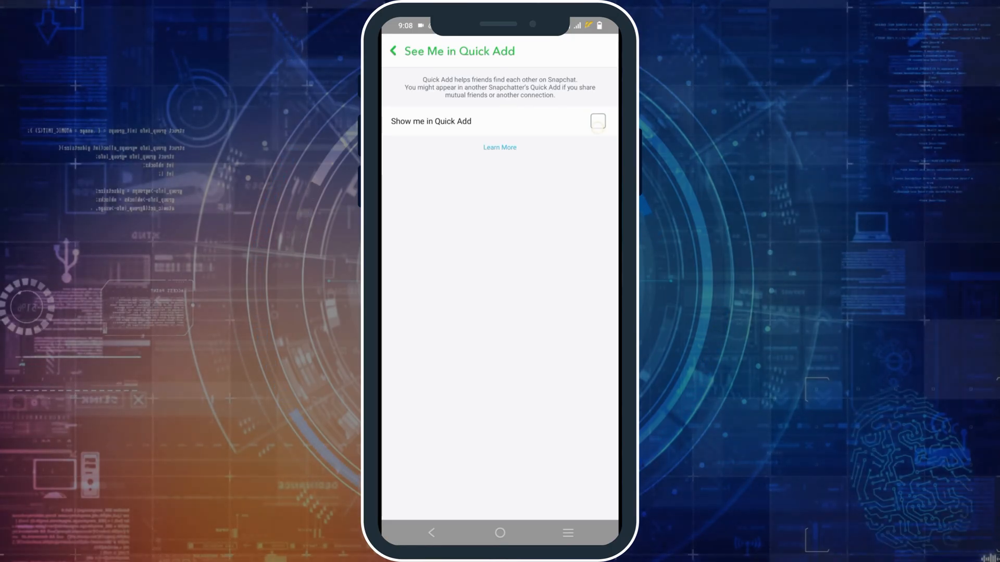
pyautogui.click(392, 51)
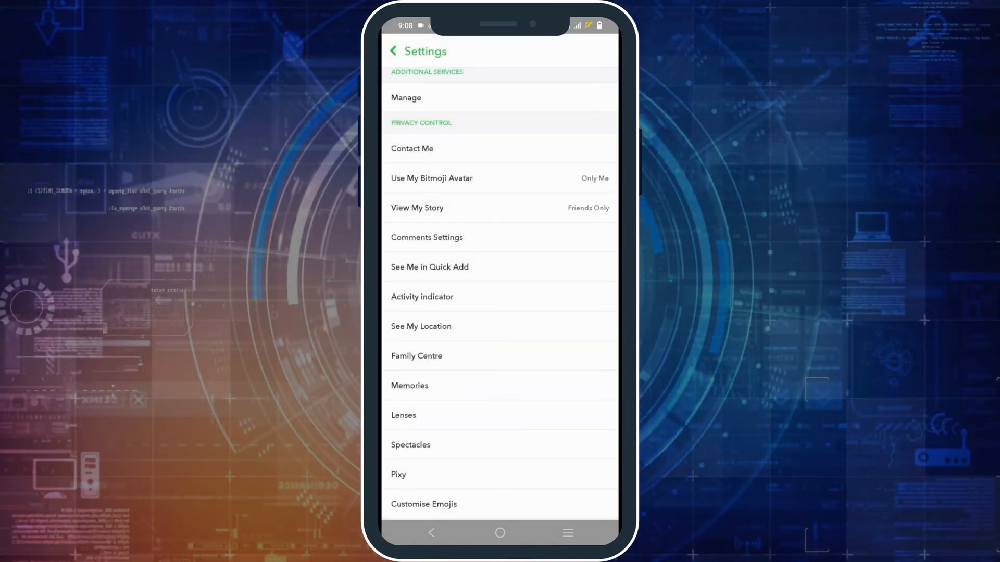
pyautogui.click(425, 237)
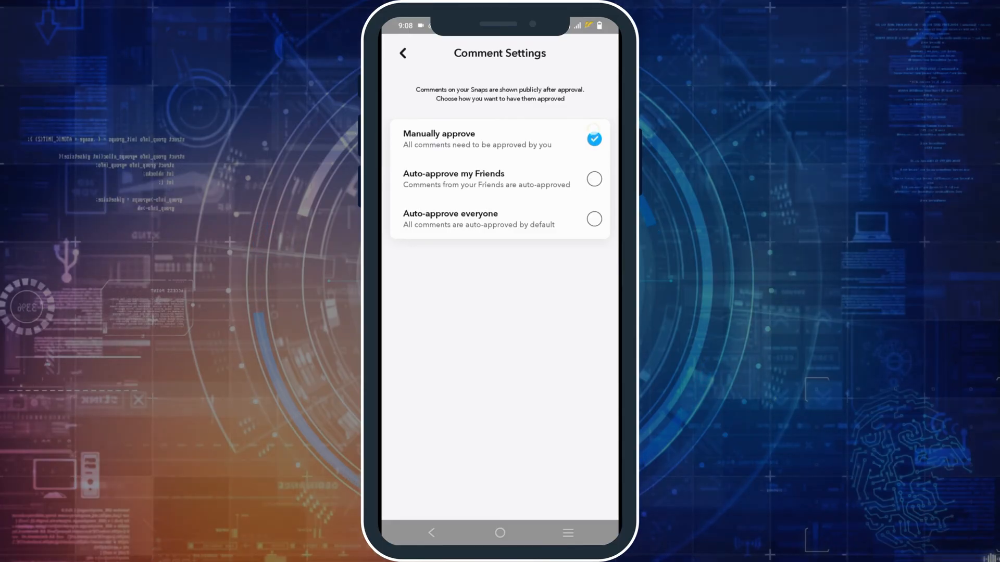
pyautogui.click(401, 53)
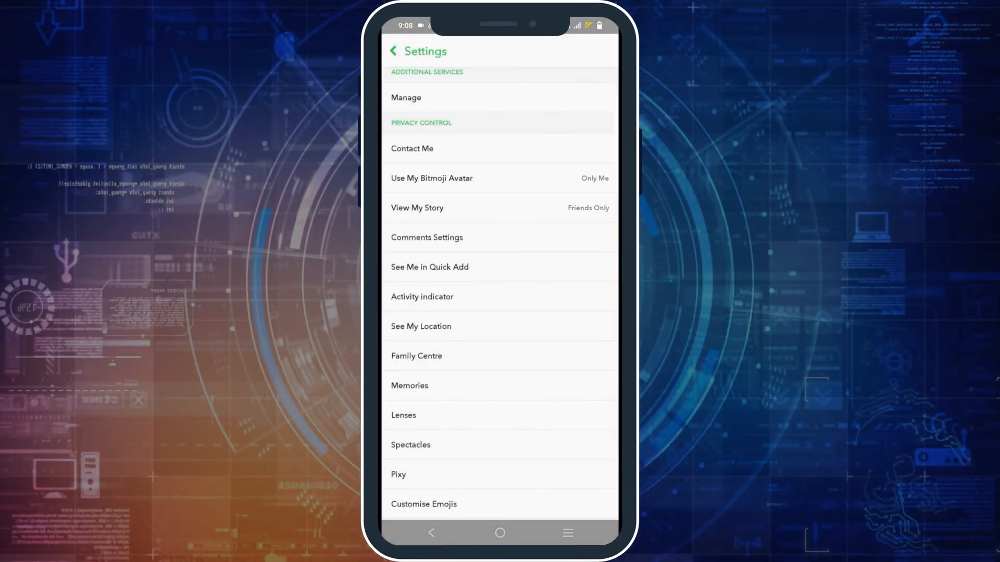
# Confirm Contact Me is limited to friends, then go to the Memories settings.
pyautogui.click(412, 148)
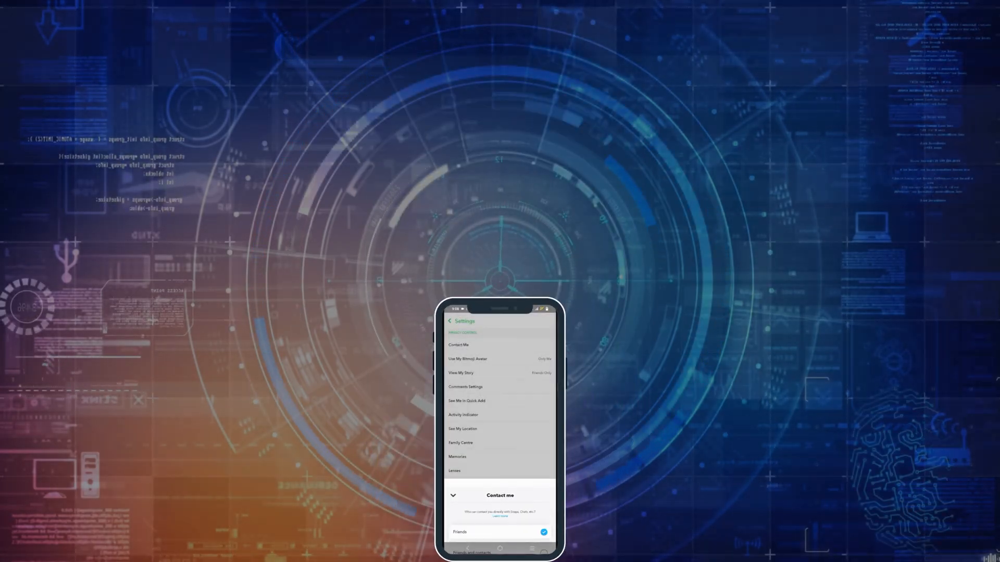
pyautogui.click(457, 456)
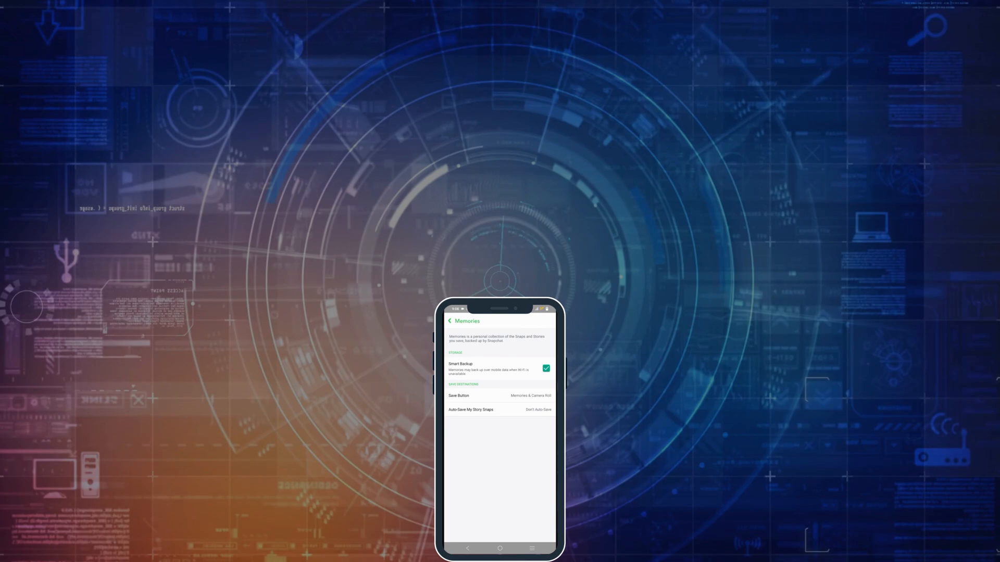